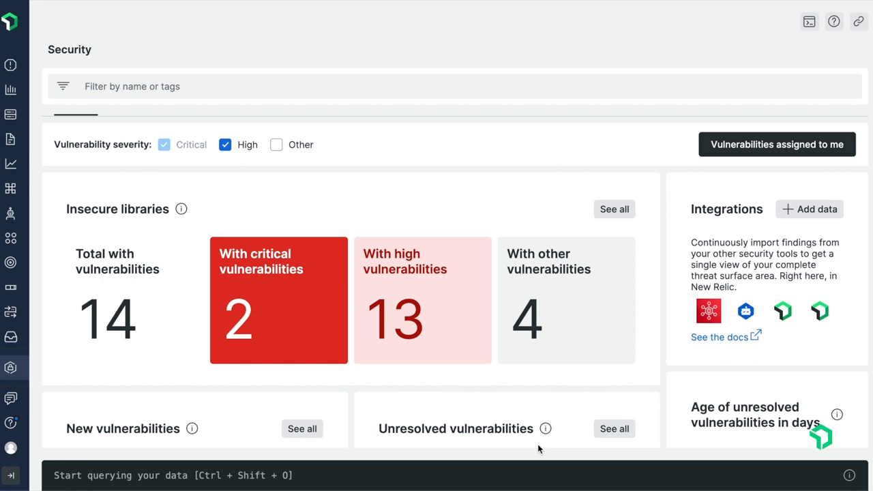
{"action": "mouse_move", "coordinate": [547, 461]}
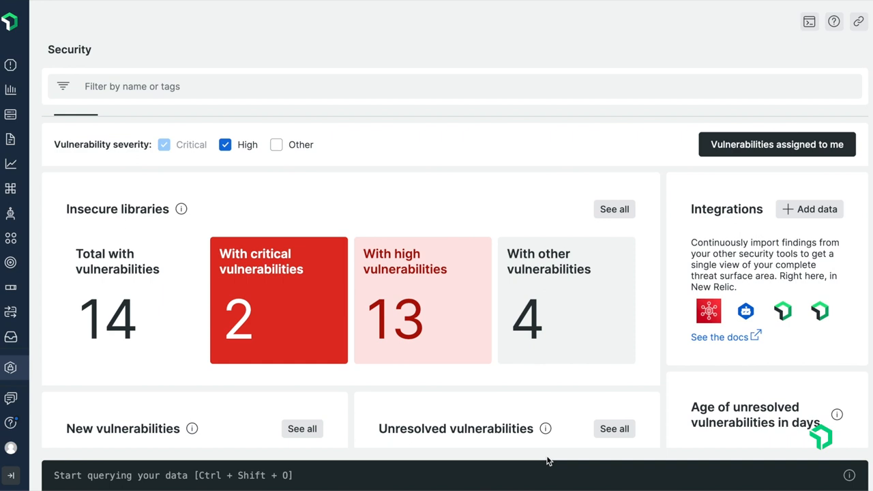
{"action": "mouse_move", "coordinate": [663, 340]}
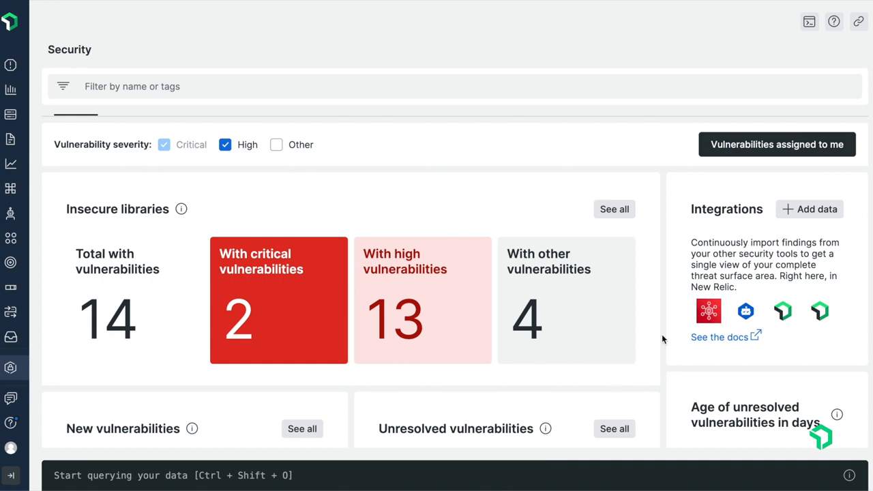
Step: Scroll the Security overview down to the Impacted entities (32) and Activity cards
{"action": "scroll", "scroll_direction": "down", "scroll_amount": 3}
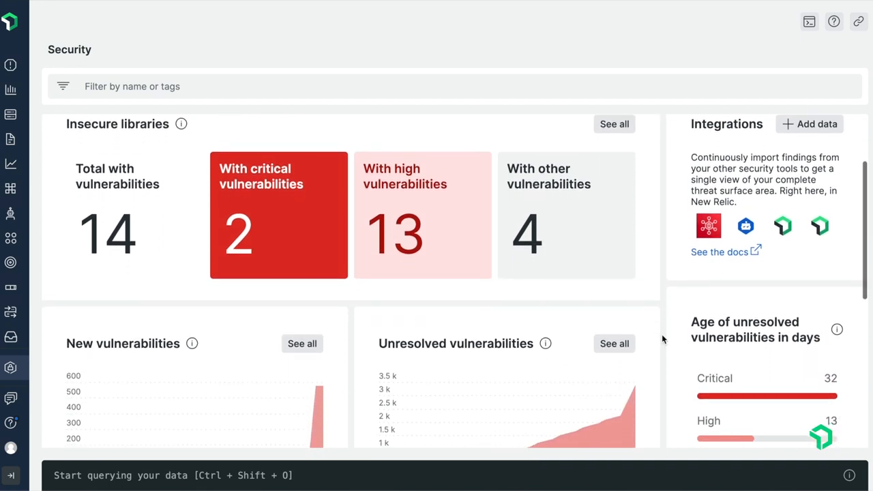
{"action": "scroll", "scroll_direction": "down", "scroll_amount": 3}
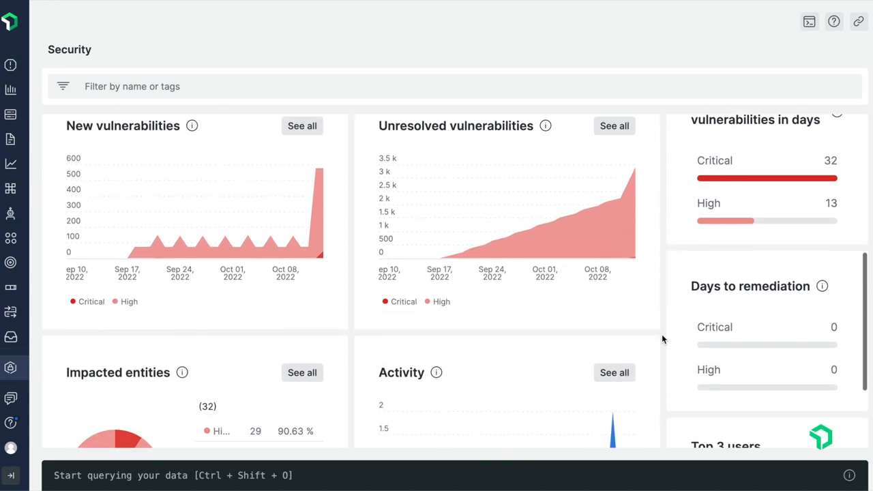
{"action": "scroll", "scroll_direction": "down", "scroll_amount": 3}
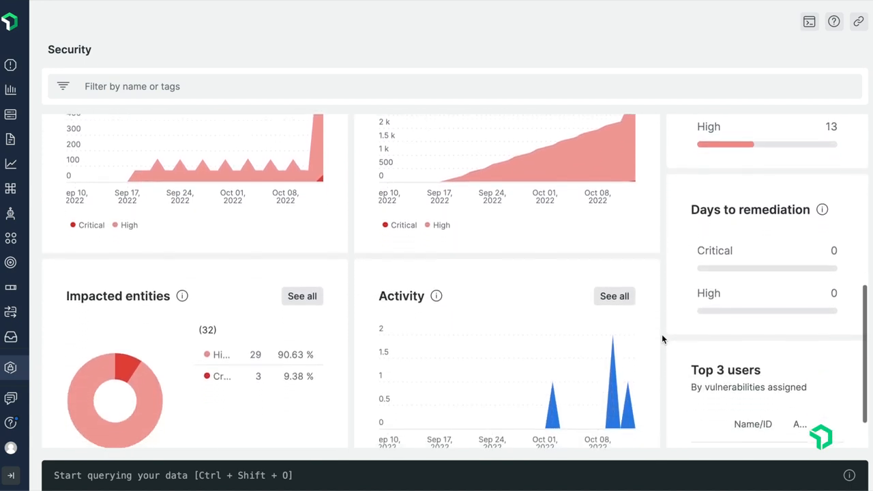
{"action": "scroll", "scroll_direction": "down", "scroll_amount": 3}
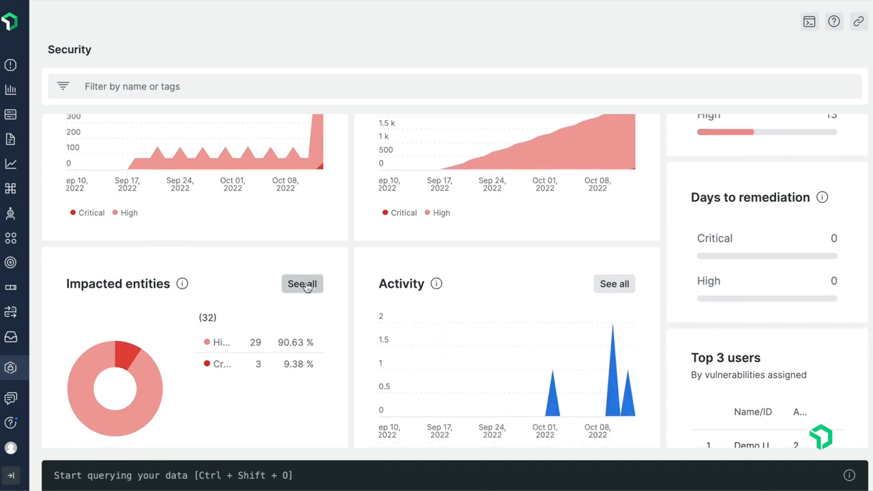
{"action": "left_click", "coordinate": [301, 284]}
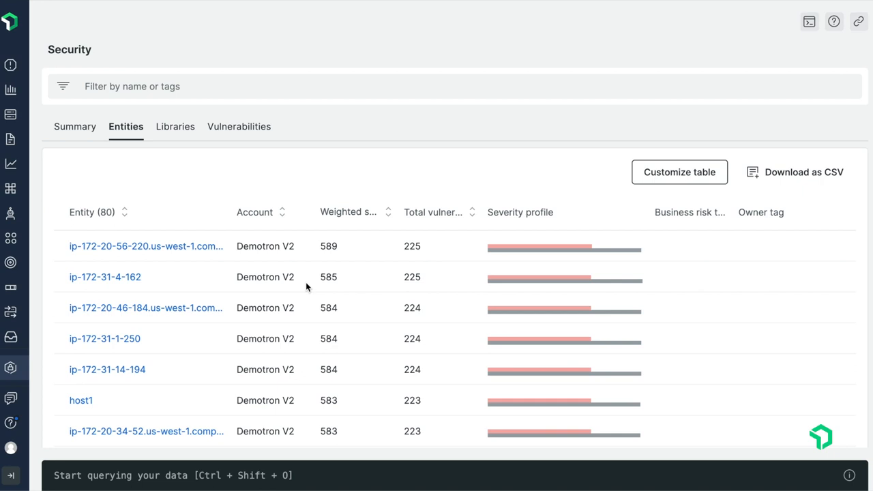
{"action": "mouse_move", "coordinate": [307, 280]}
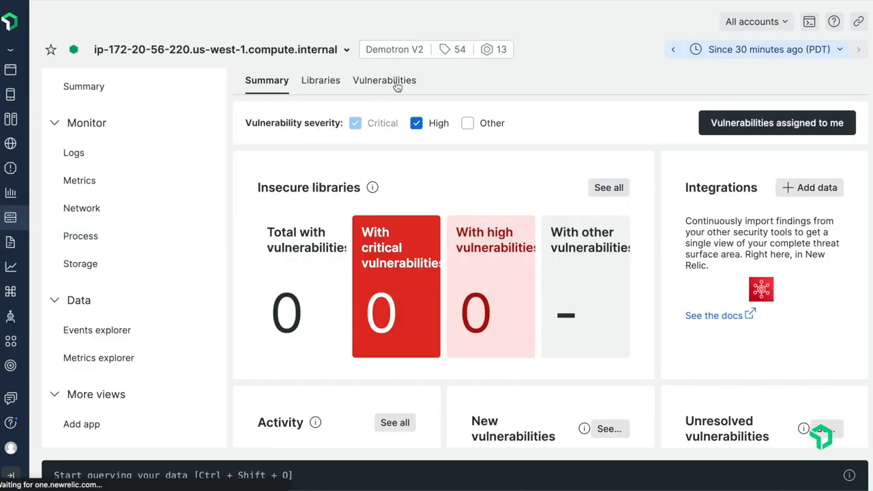
{"action": "left_click", "coordinate": [385, 80]}
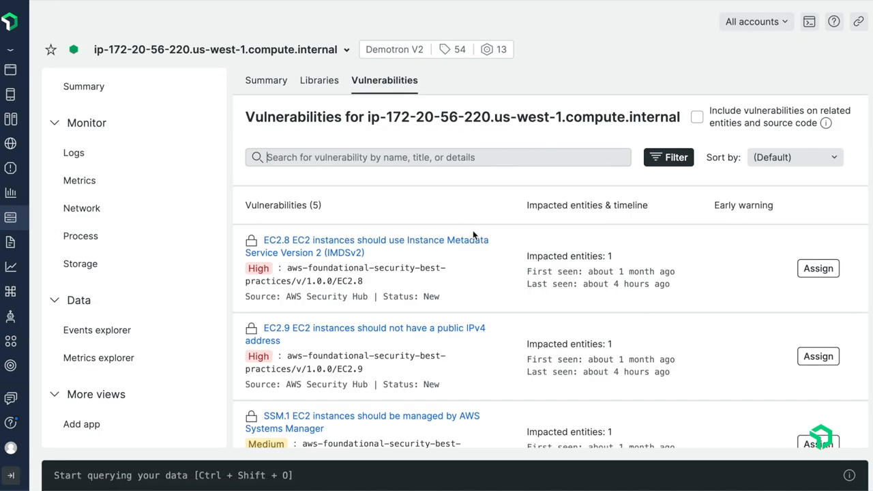
{"action": "mouse_move", "coordinate": [504, 264]}
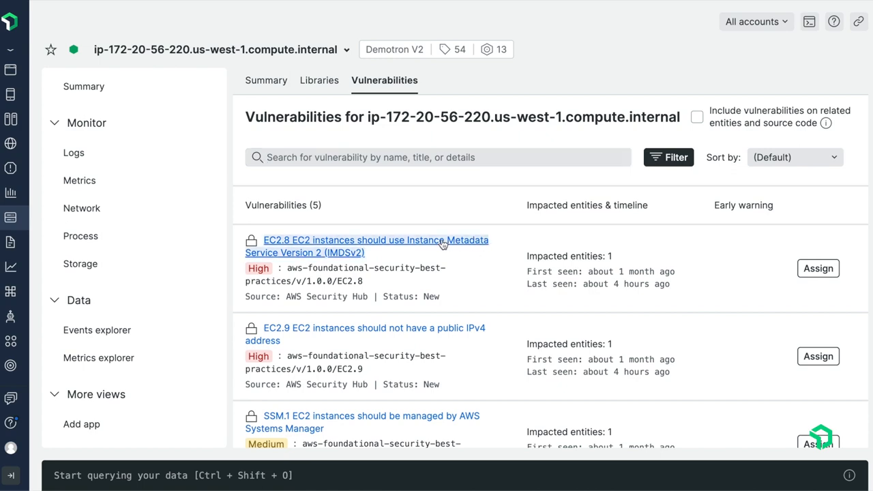
Step: Review the EC2.8 IMDSv2 vulnerability details, then go to the Inventory Service APM summary
{"action": "left_click", "coordinate": [376, 240]}
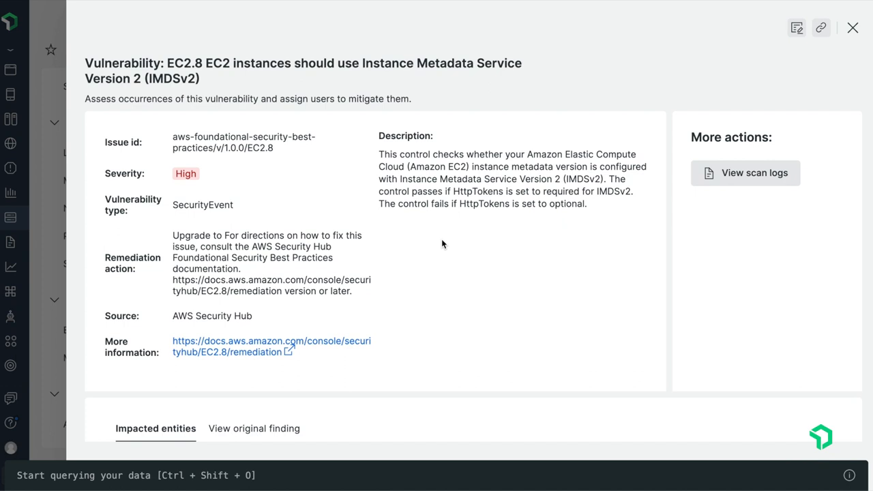
{"action": "mouse_move", "coordinate": [445, 257]}
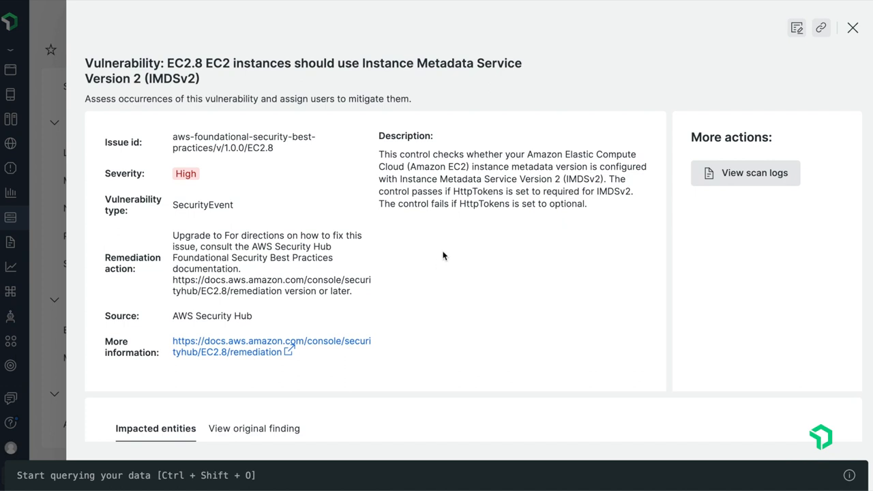
{"action": "scroll", "scroll_direction": "down", "scroll_amount": 3}
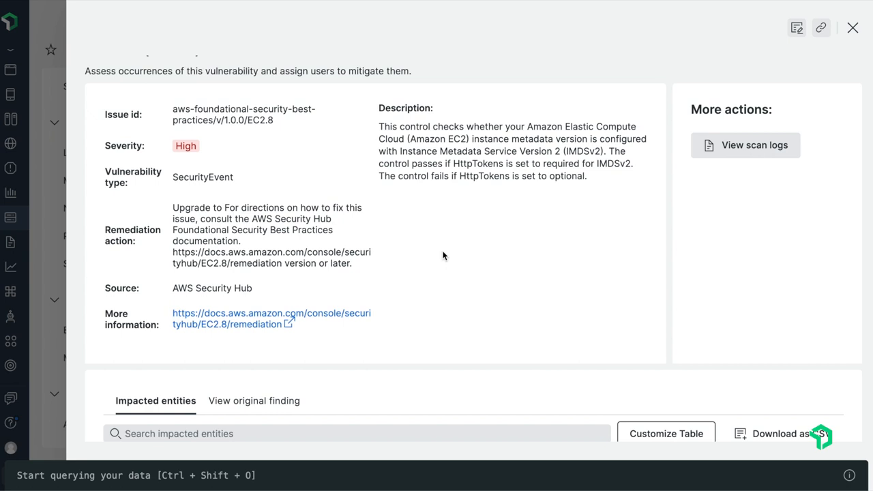
{"action": "mouse_move", "coordinate": [521, 344]}
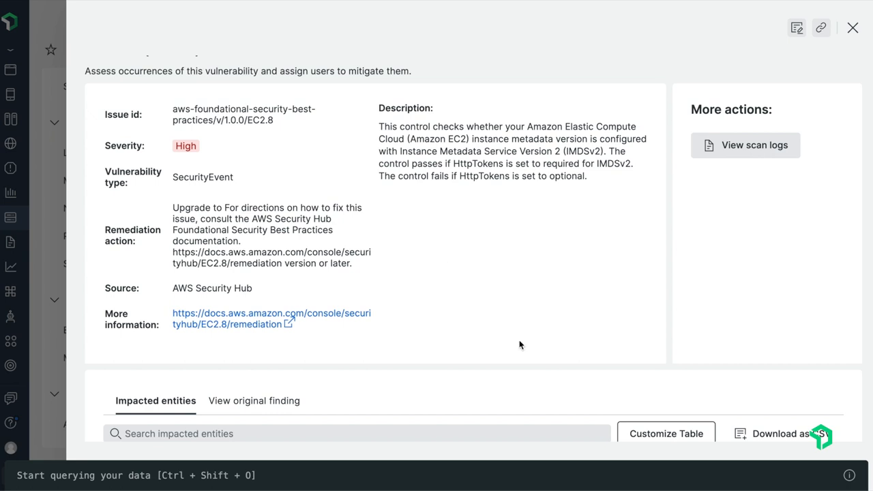
{"action": "left_click", "coordinate": [853, 27]}
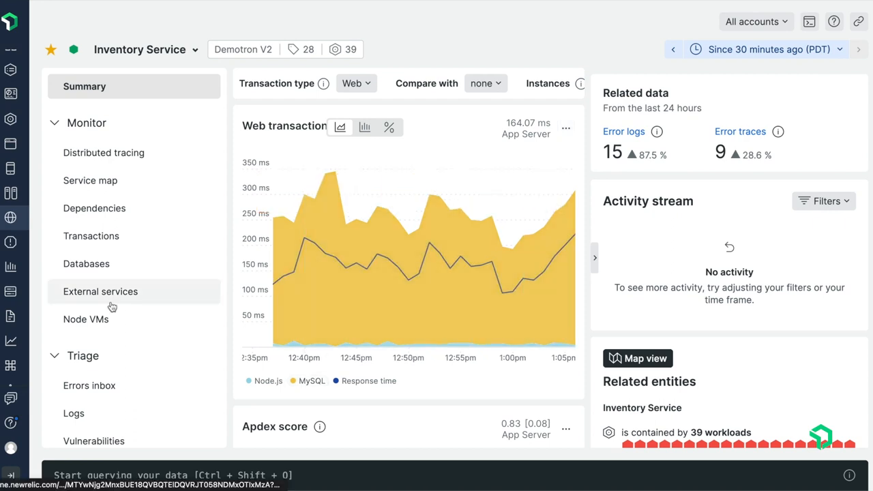
Step: Show Inventory Service vulnerabilities under Triage: 7 libraries, 1 critical and 6 high
{"action": "scroll", "scroll_direction": "down", "scroll_amount": 3}
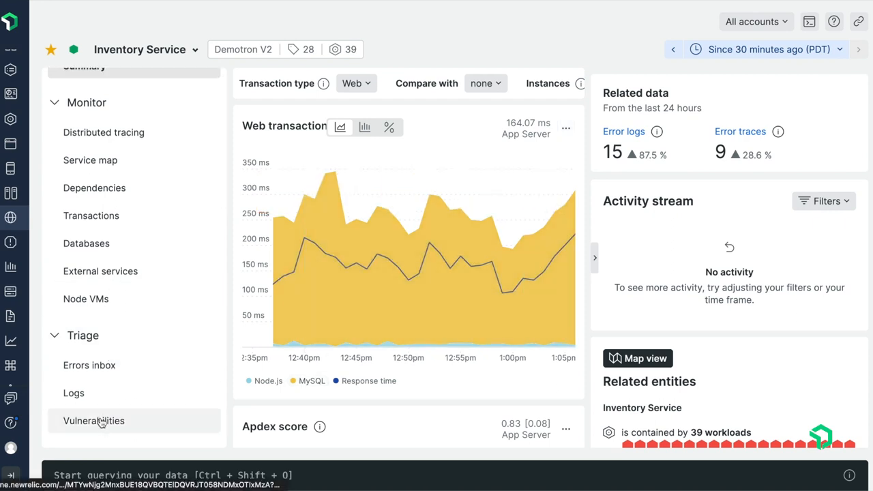
{"action": "left_click", "coordinate": [93, 420]}
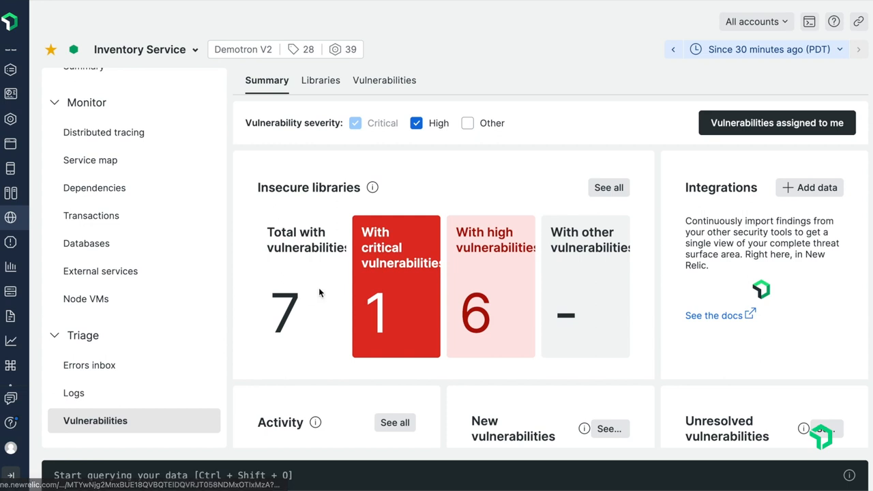
{"action": "mouse_move", "coordinate": [452, 222]}
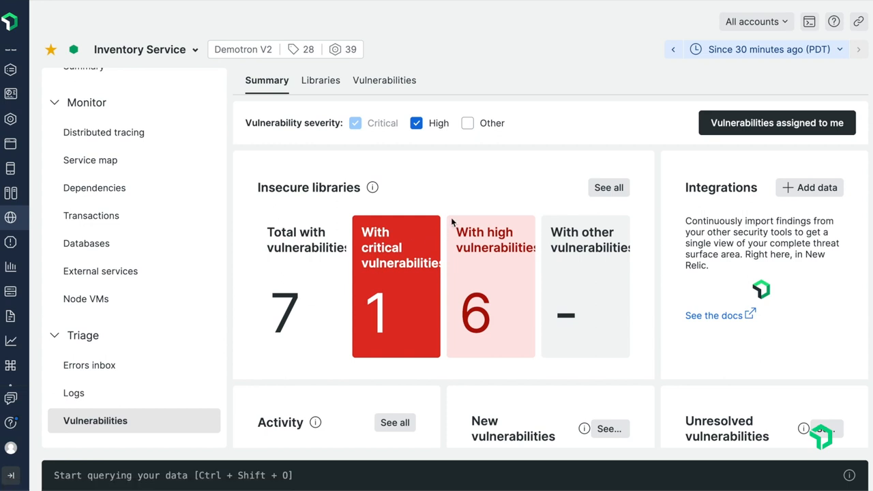
{"action": "mouse_move", "coordinate": [449, 220]}
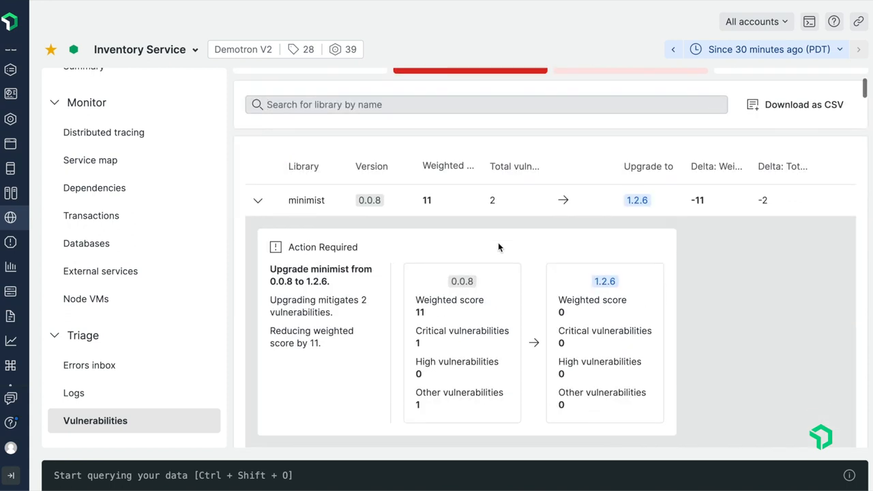
{"action": "mouse_move", "coordinate": [543, 294]}
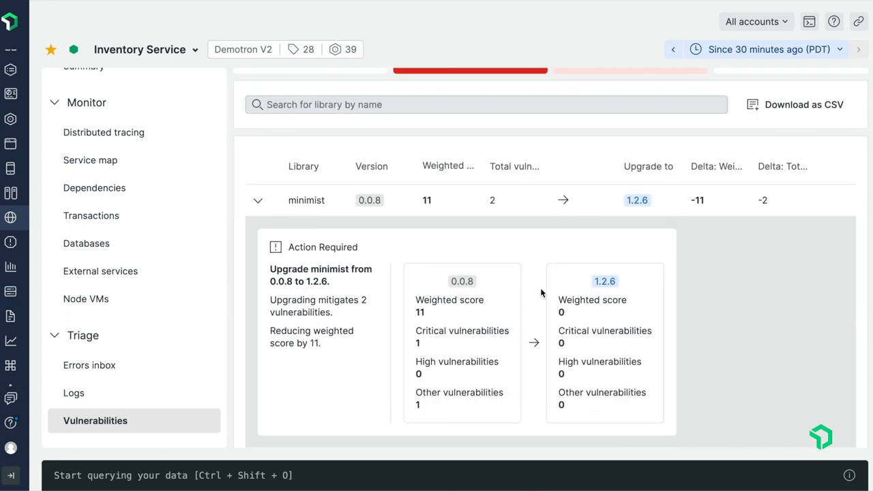
{"action": "mouse_move", "coordinate": [541, 293]}
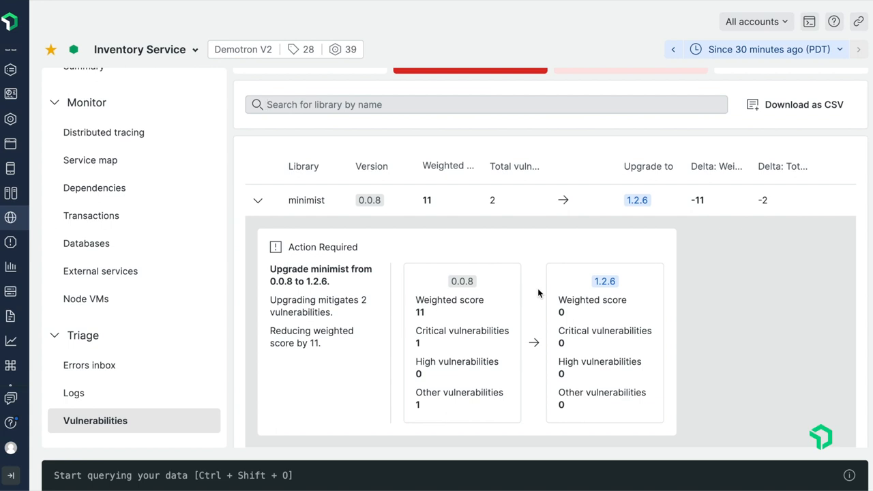
Step: Collapse minimist's 0.0.8 to 1.2.6 upgrade row to list all library upgrade recommendations
{"action": "scroll", "scroll_direction": "down", "scroll_amount": 3}
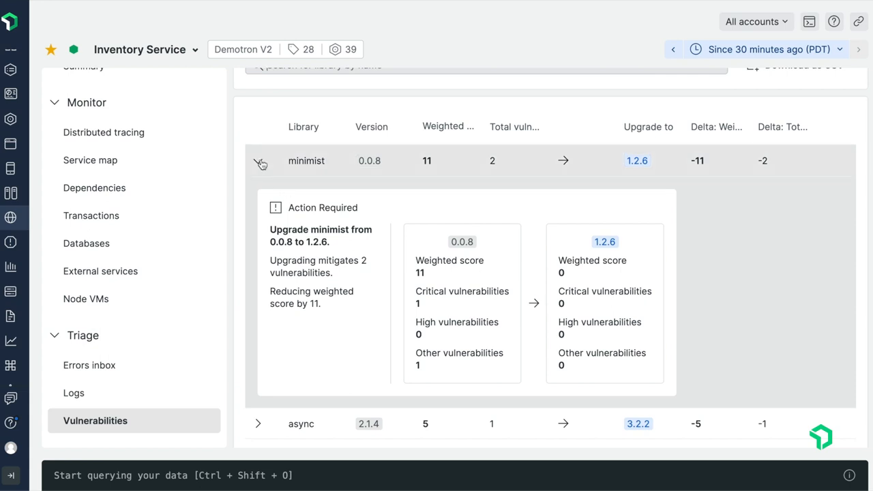
{"action": "left_click", "coordinate": [258, 161]}
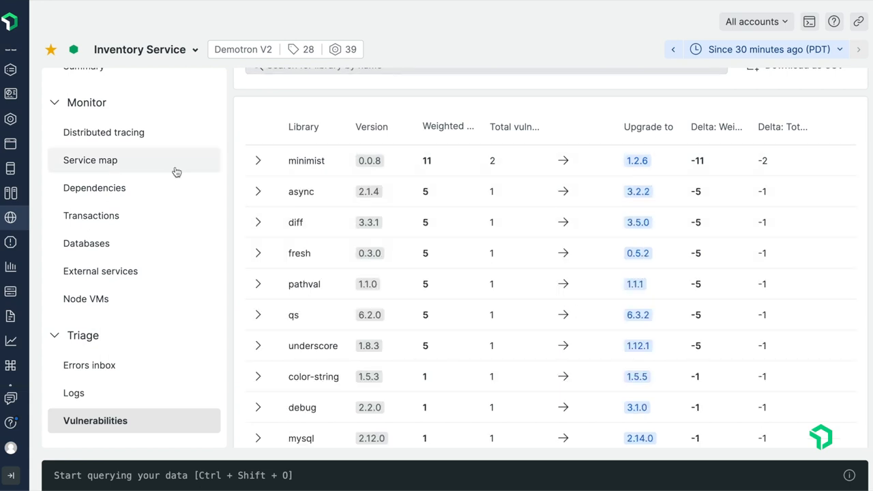